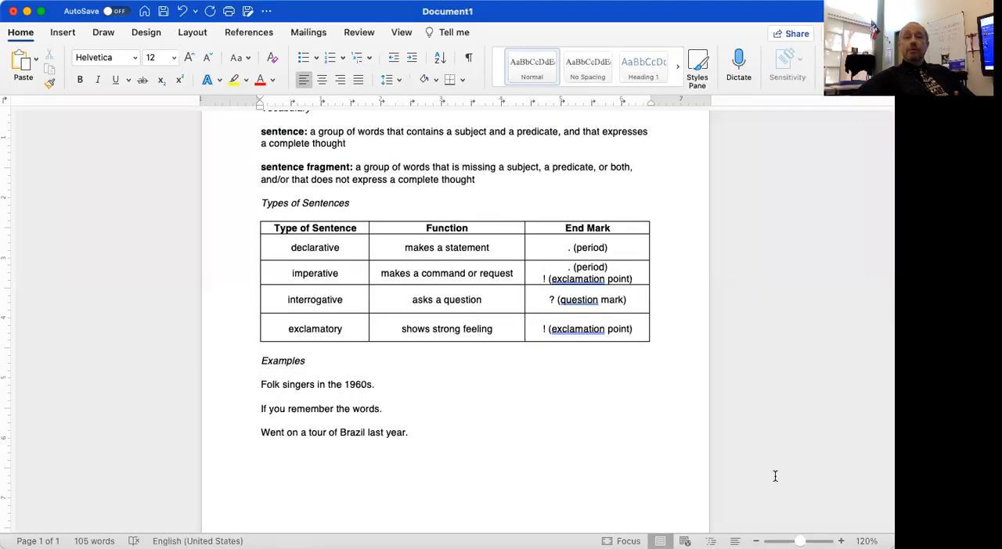
mouse_move(623, 394)
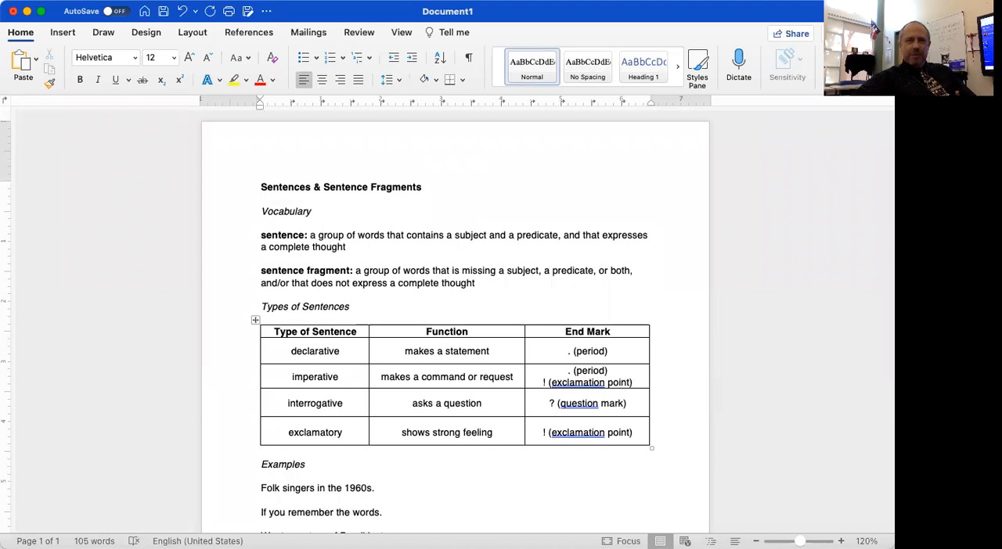
Select the Examples heading and the three sentence fragments below it.
click(841, 542)
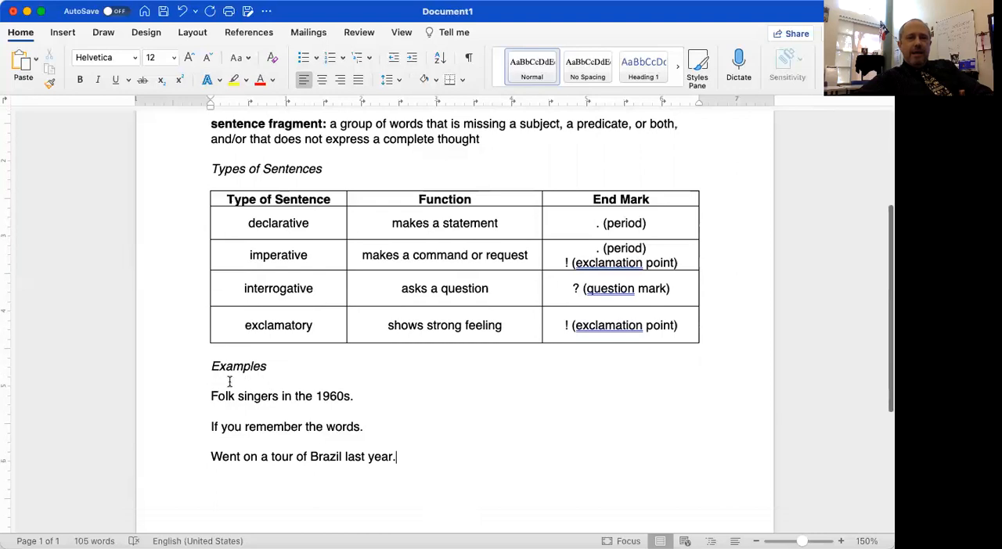
drag(210, 366, 398, 457)
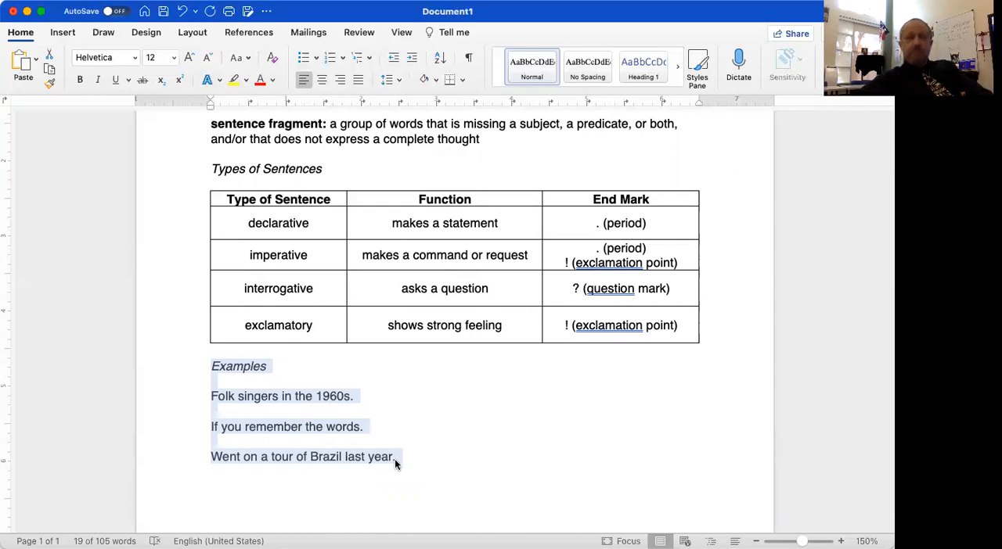
mouse_move(249, 401)
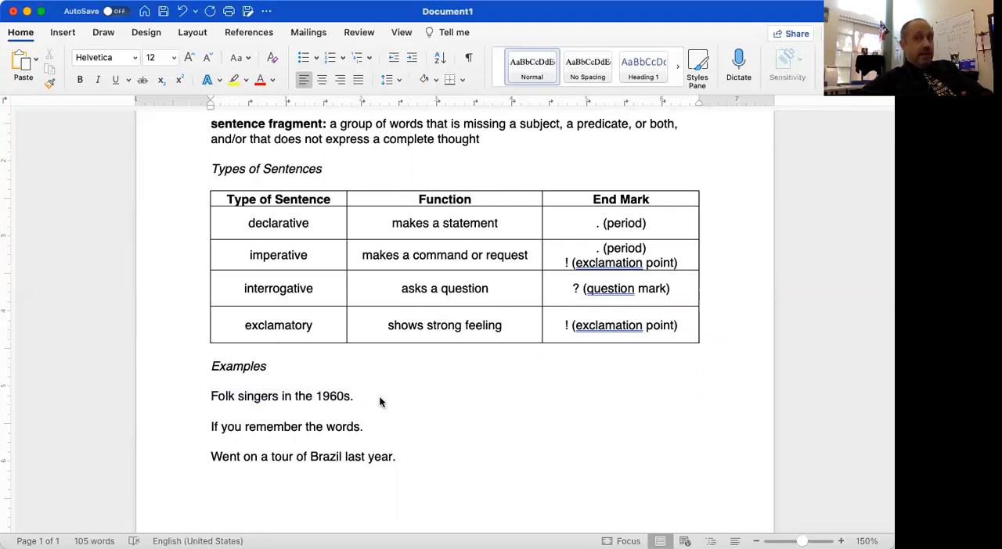
Complete the first fragment with the italic predicate "wrote and recorded many popular tunes.".
click(354, 397)
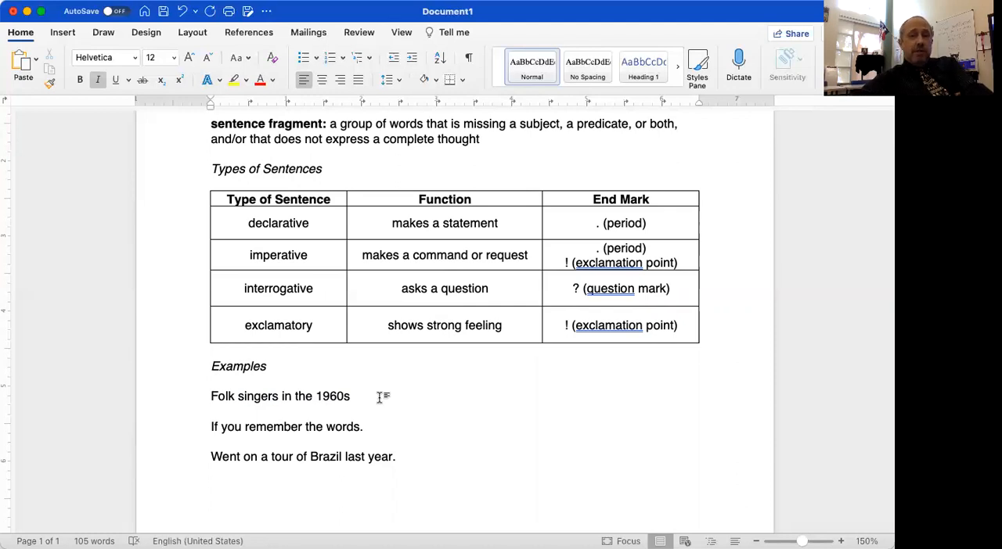
text(/)
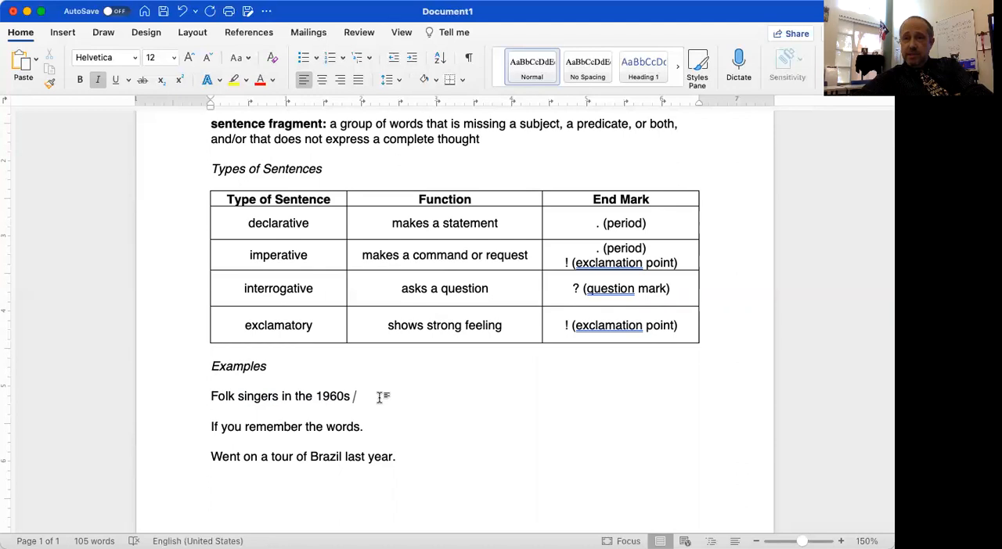
text(wrote and recorded many pop)
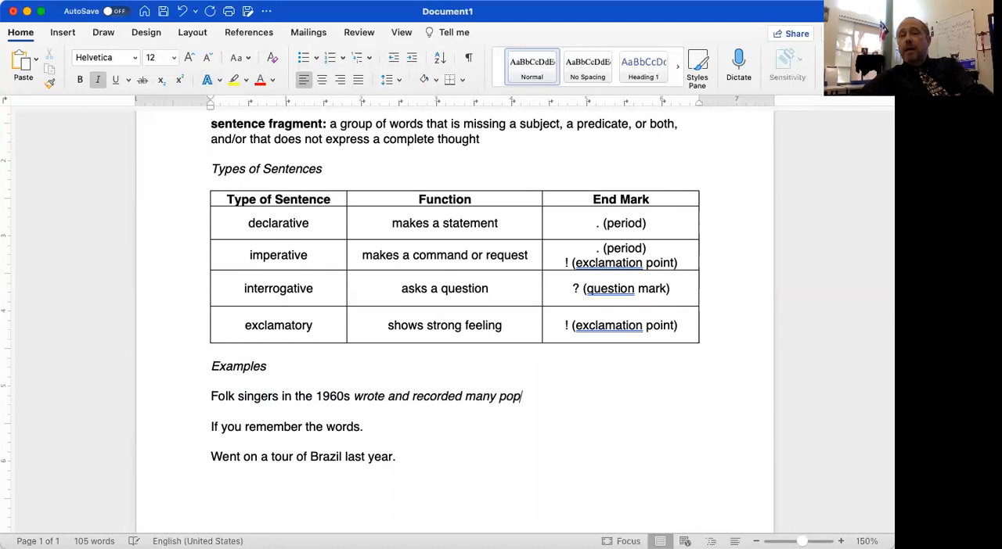
text(ular tunes.)
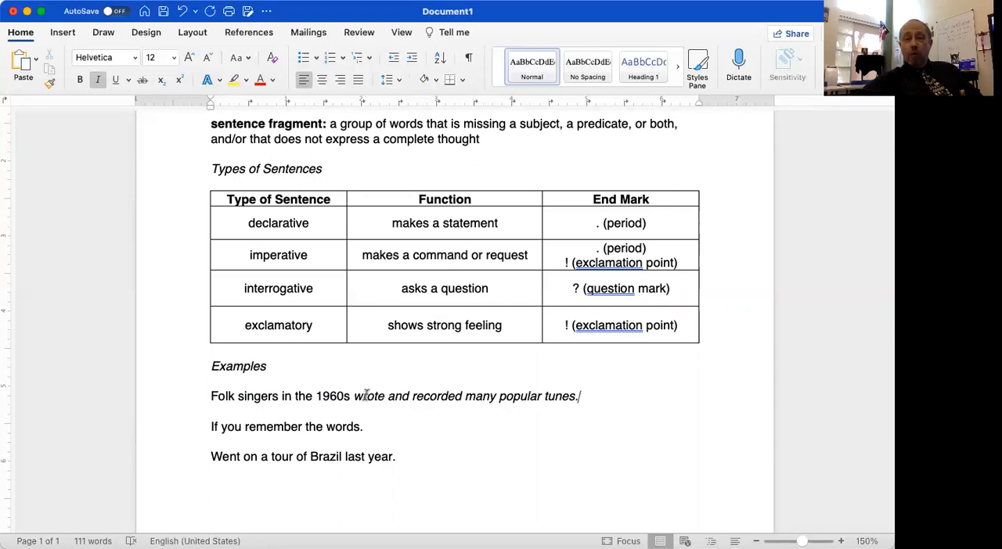
double_click(436, 396)
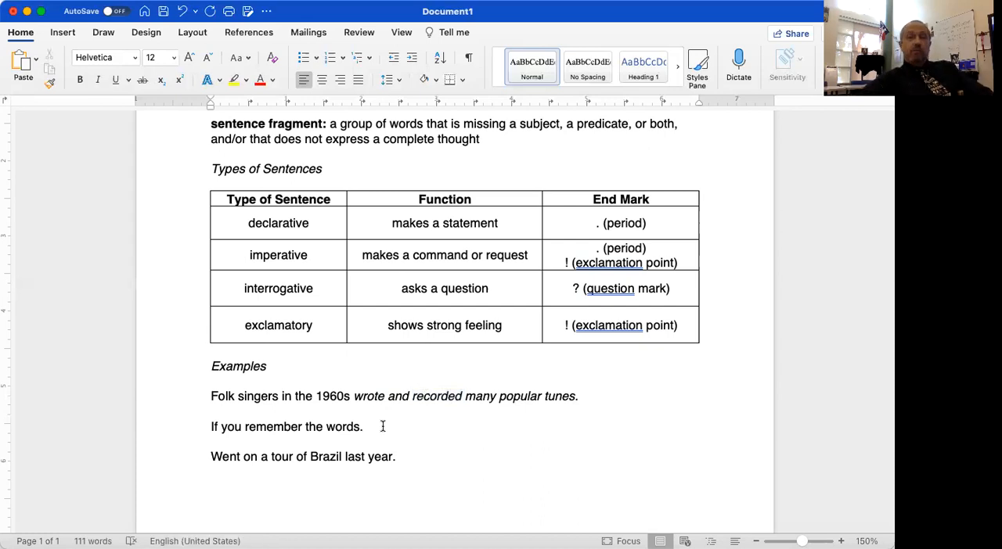
Extend "If you remember the words" with a comma and "you can sing along with me.".
click(363, 425)
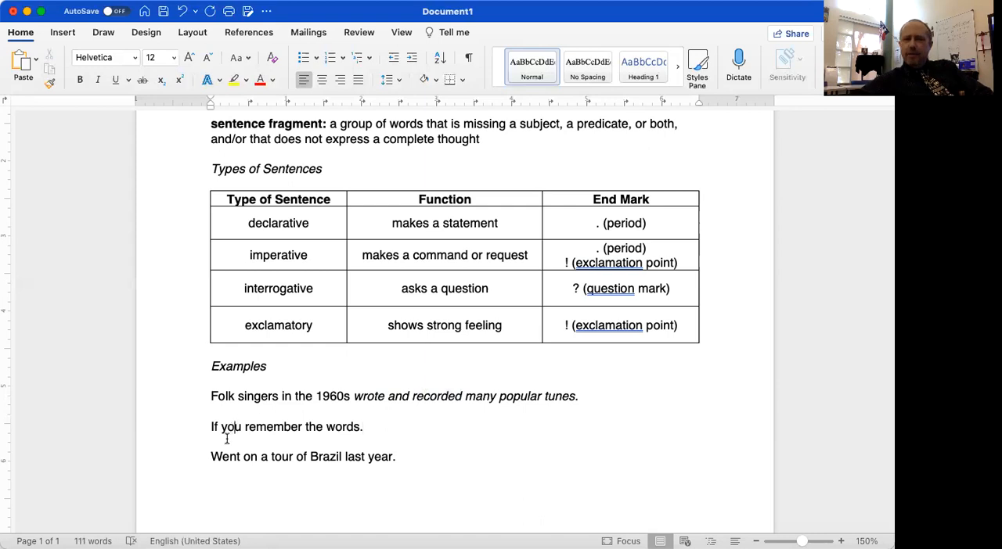
double_click(231, 426)
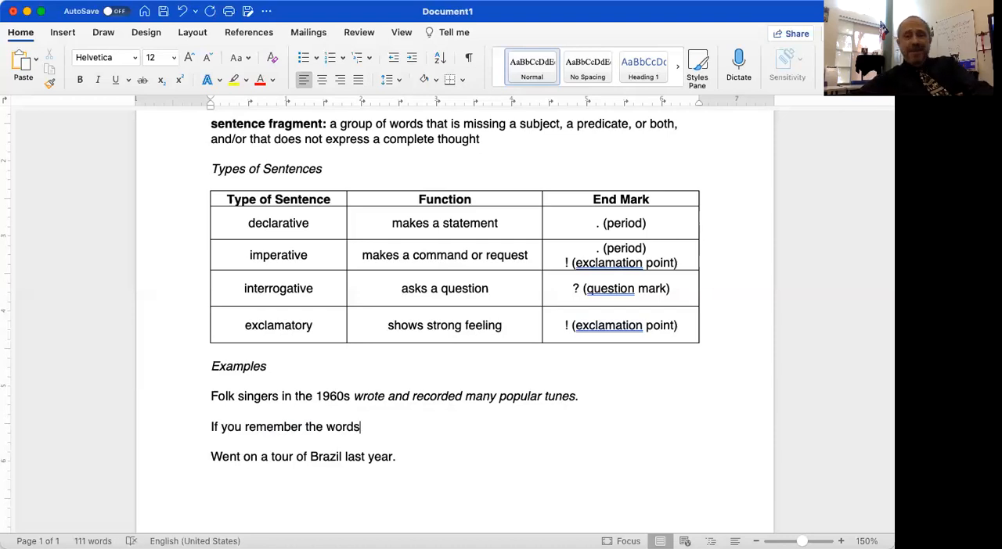
text(,)
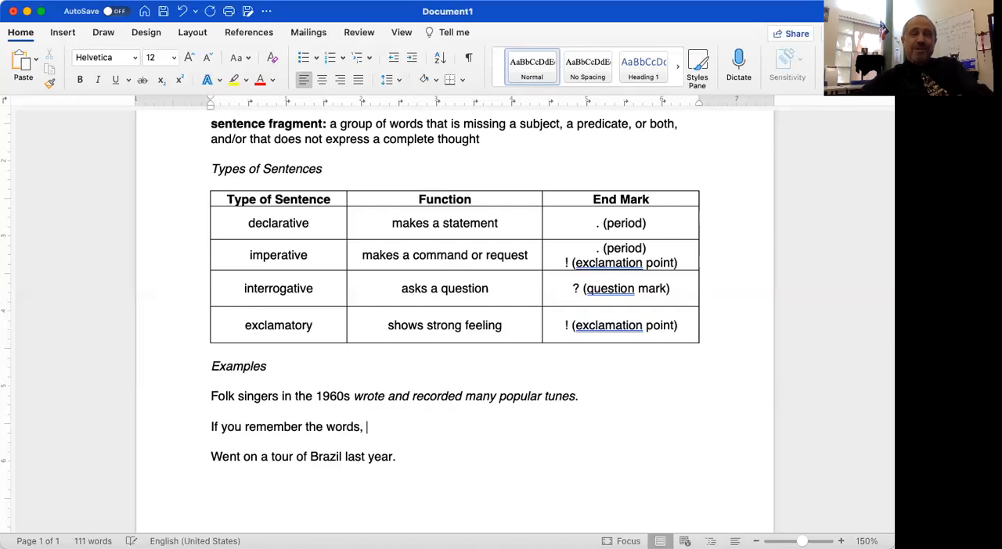
text(you can sin)
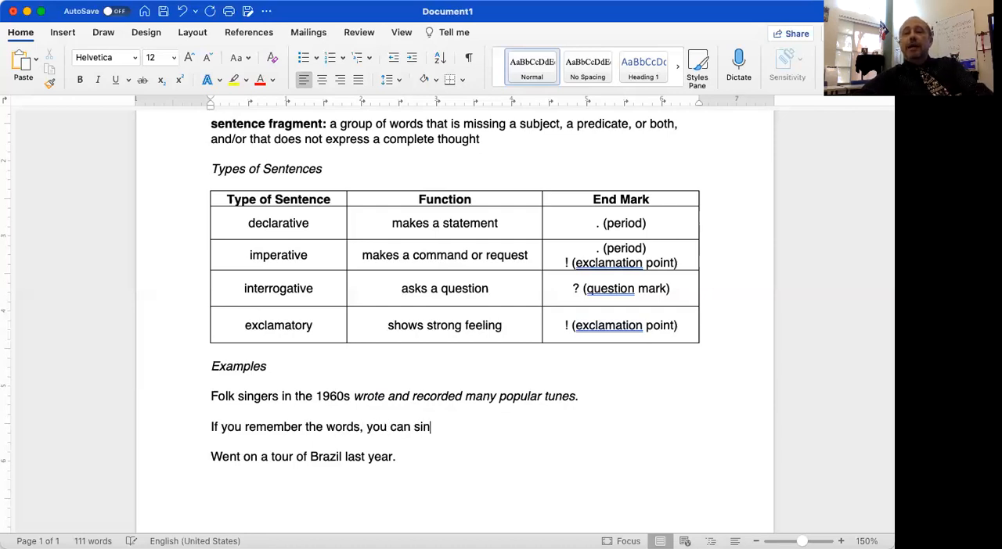
text(g along wit)
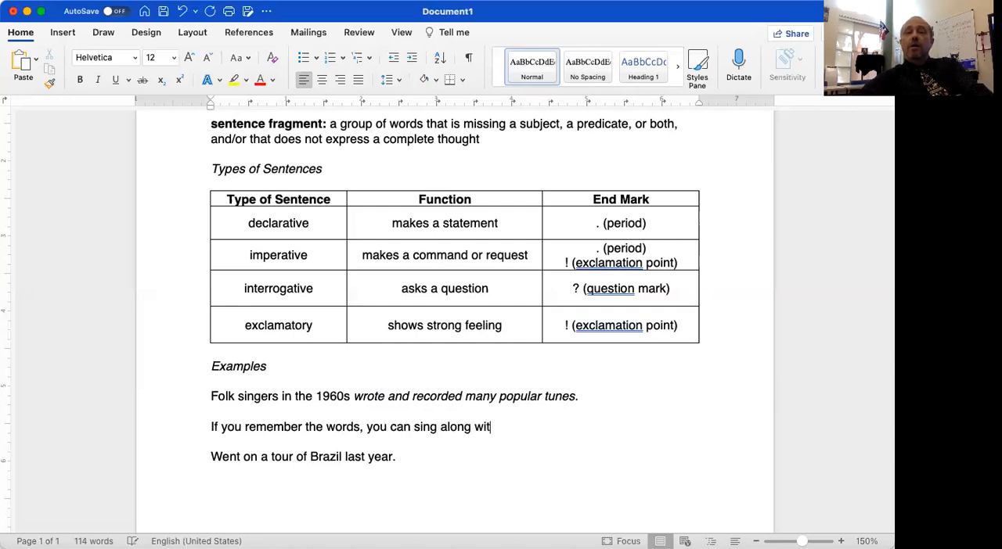
text(h me.)
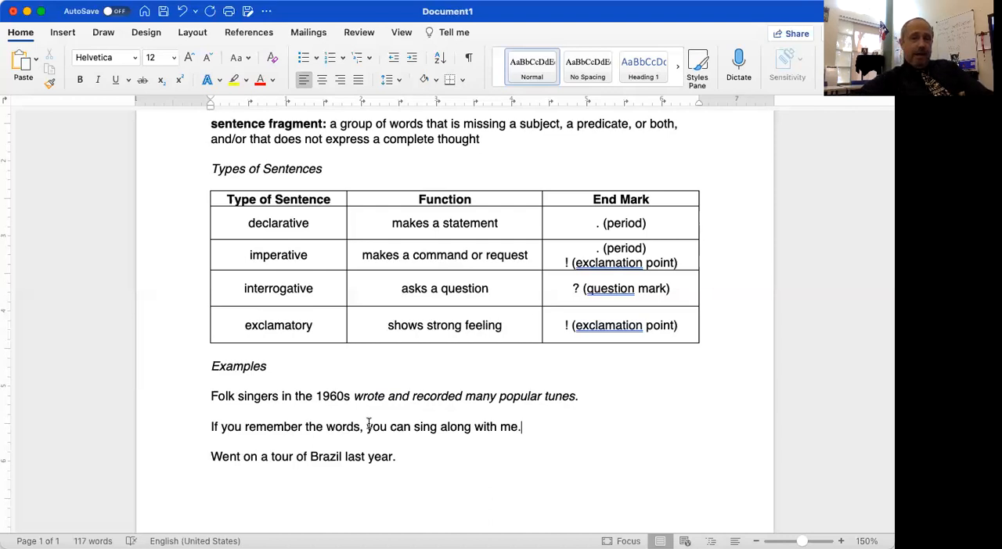
Italicize the added clause "you can sing along with me." and remove the leftover period.
drag(366, 426, 517, 426)
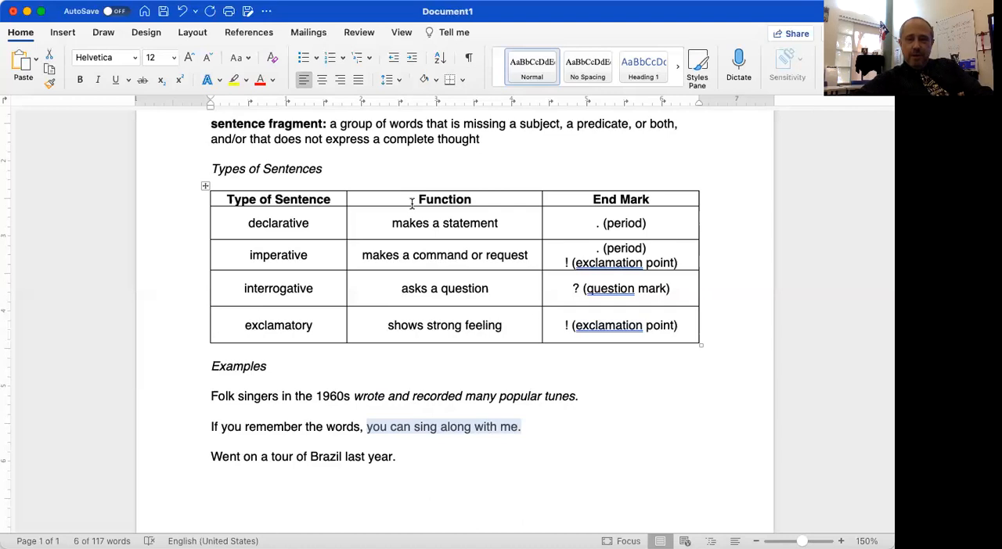
click(97, 80)
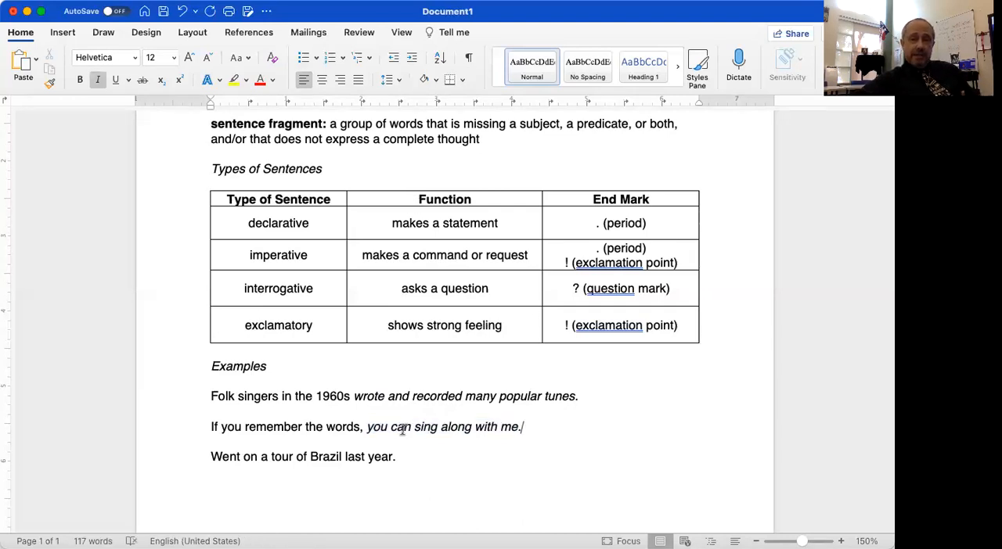
drag(392, 426, 438, 425)
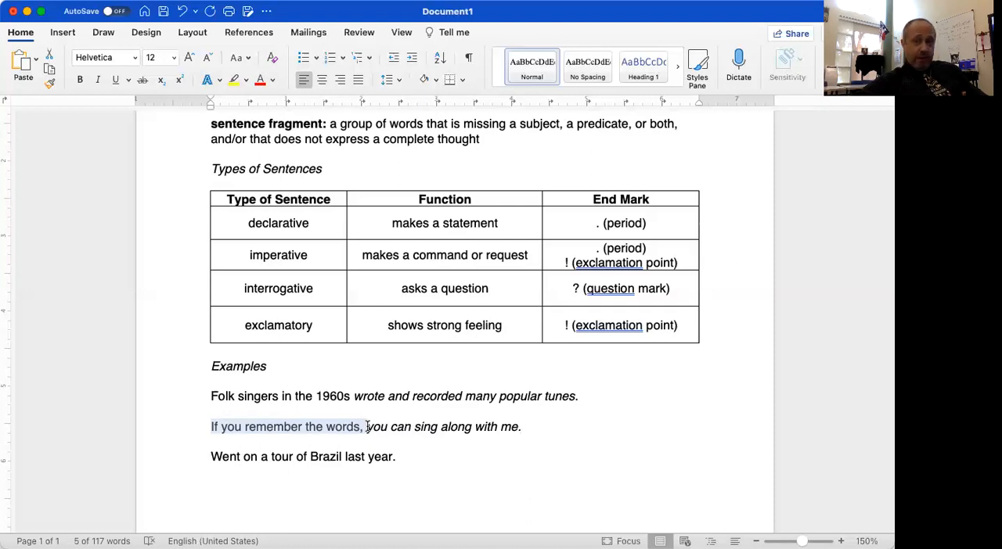
key(Delete)
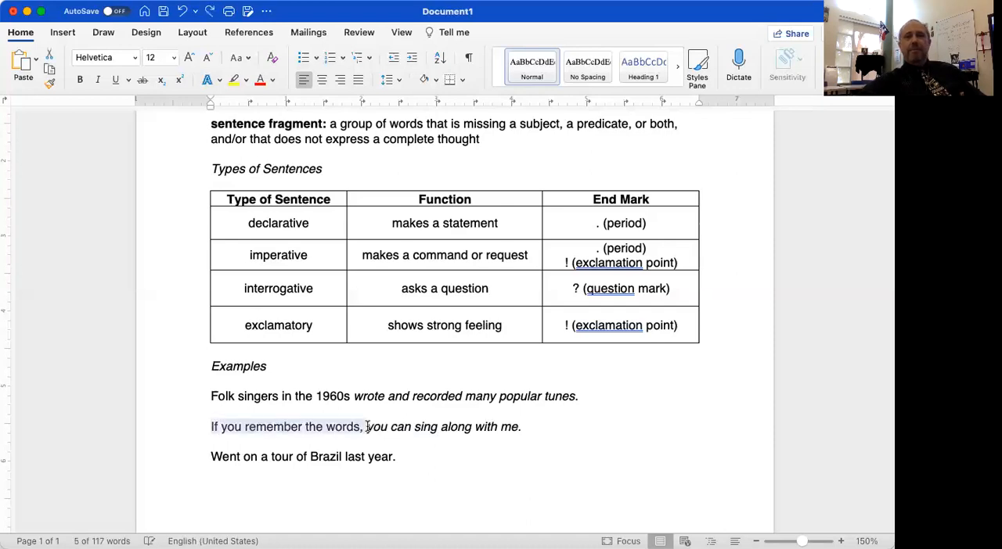
Add the subject "My wife and I along with several of our closest friends" before "went".
click(394, 457)
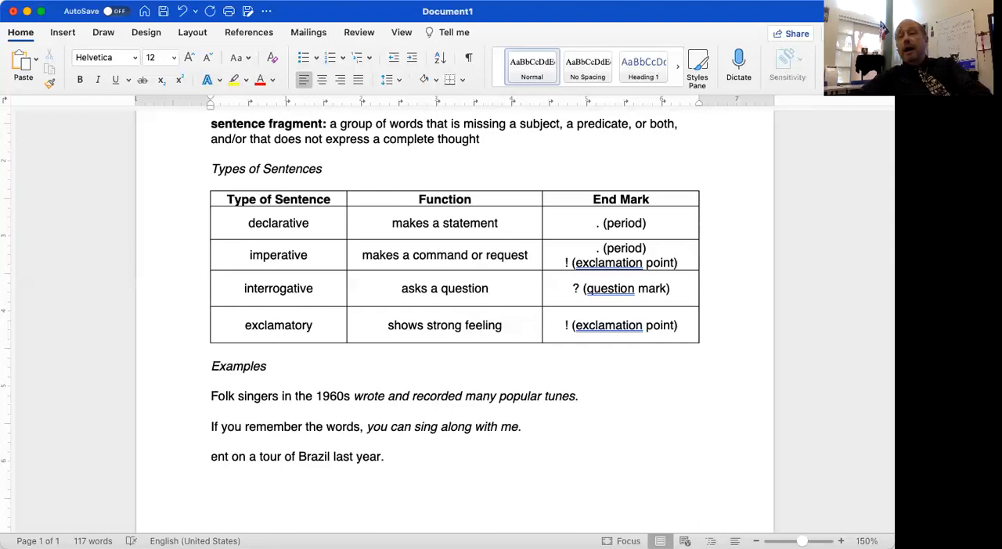
text(My wife and I along)
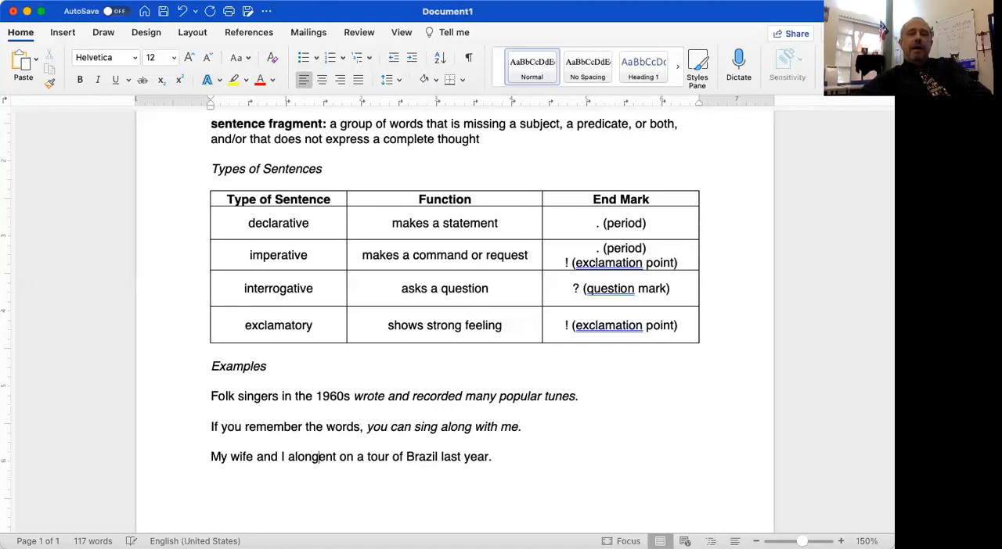
text(with several of our)
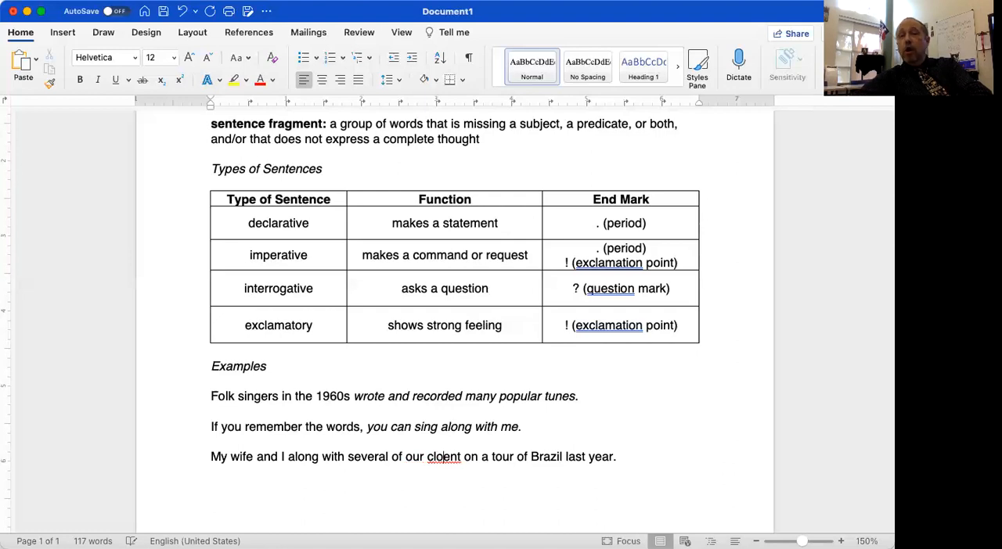
text(closest friends)
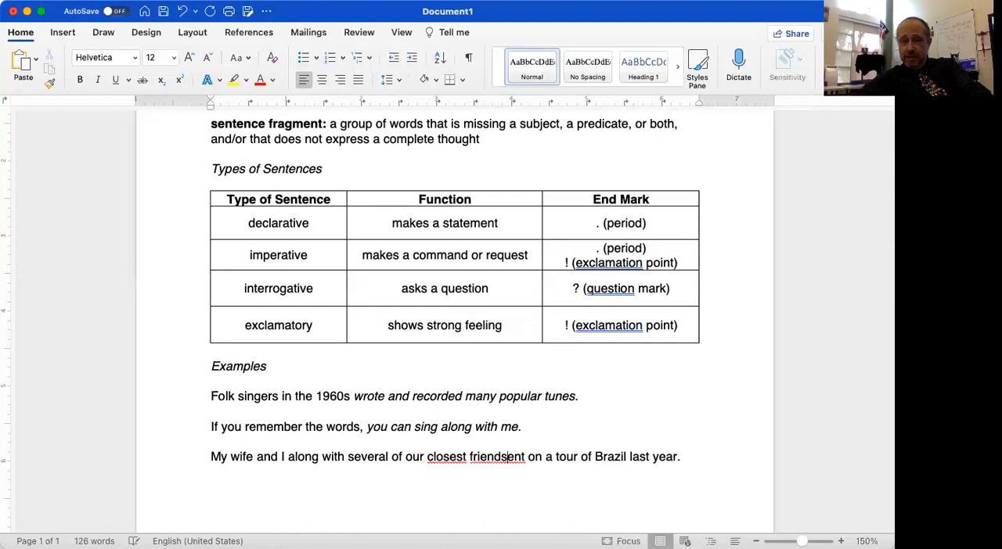
text(went)
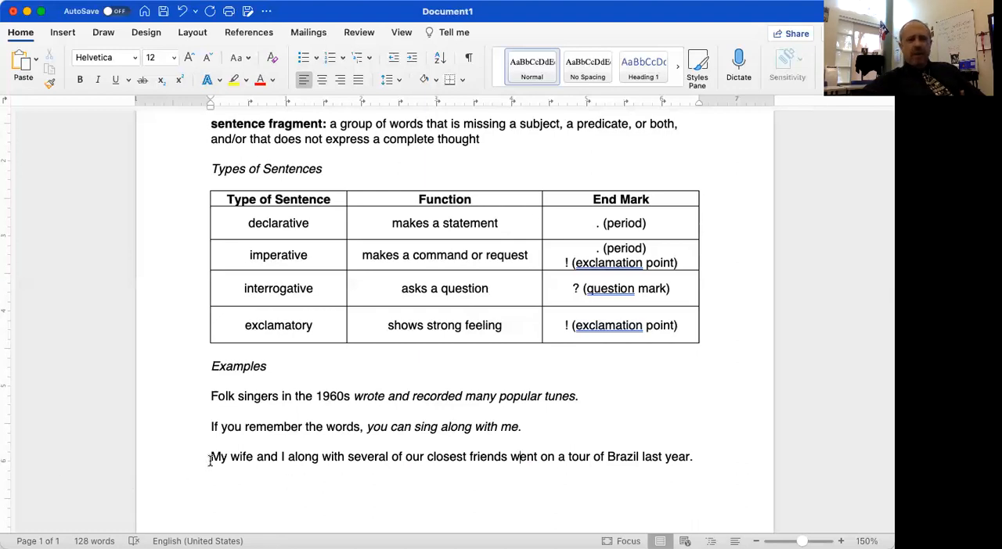
Italicize the added subject phrase and select "went" to lowercase it.
drag(210, 457, 389, 457)
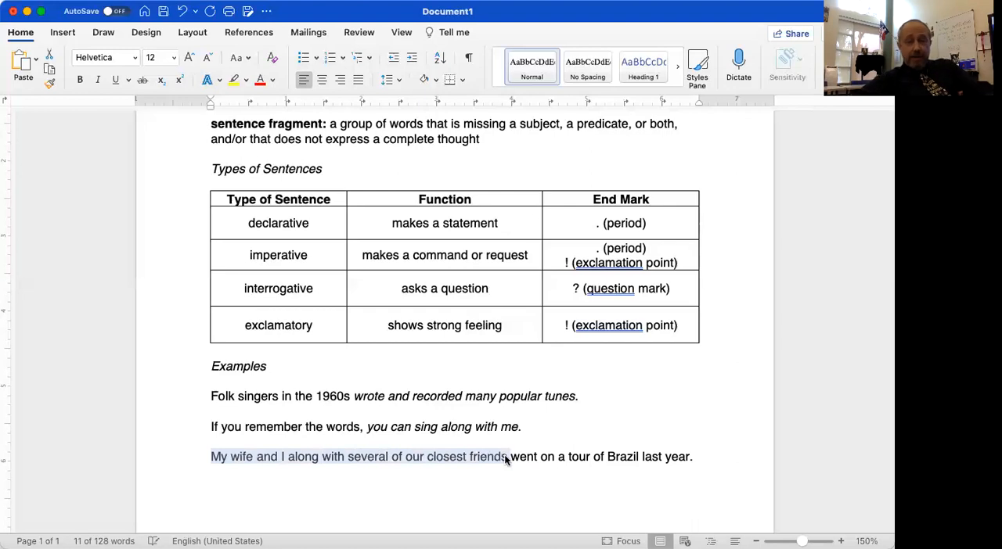
click(97, 80)
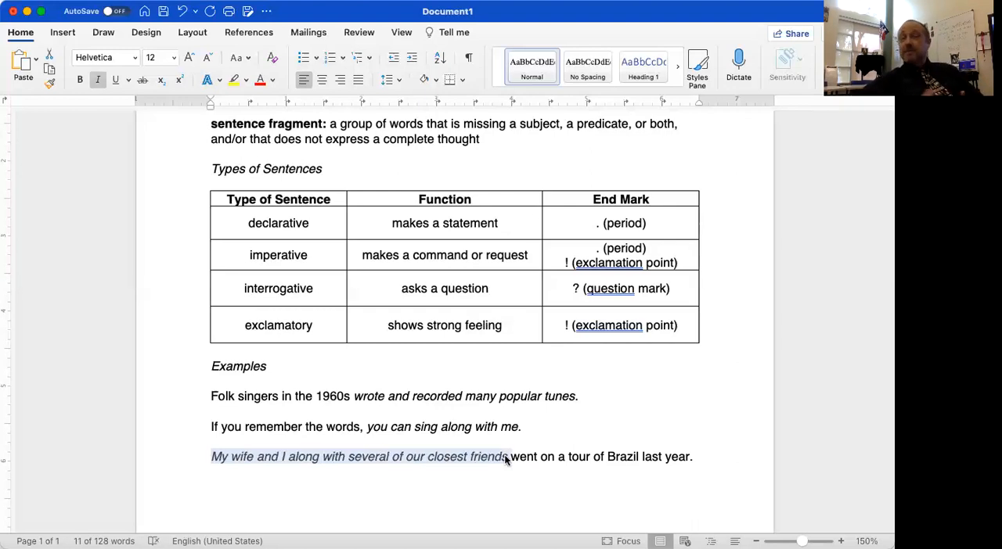
mouse_move(429, 470)
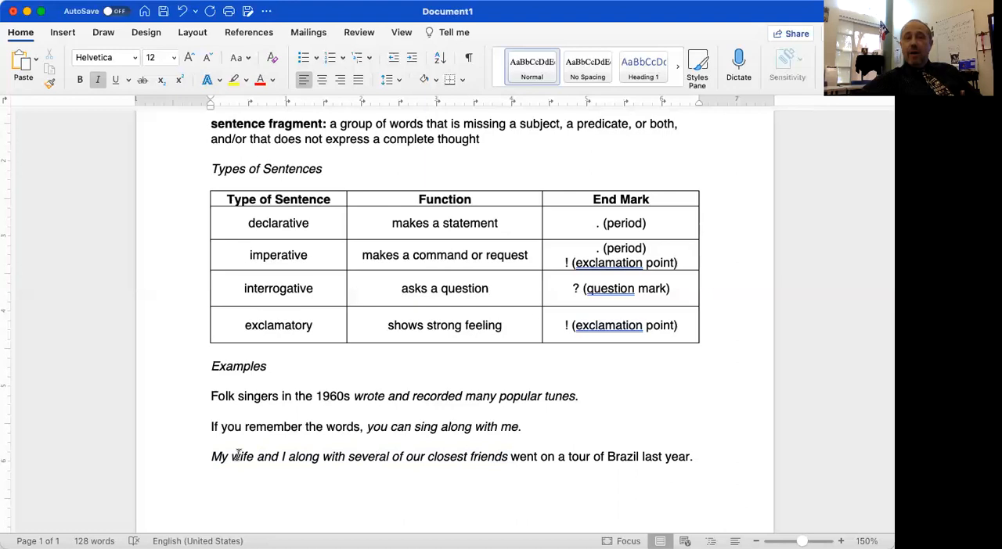
double_click(241, 457)
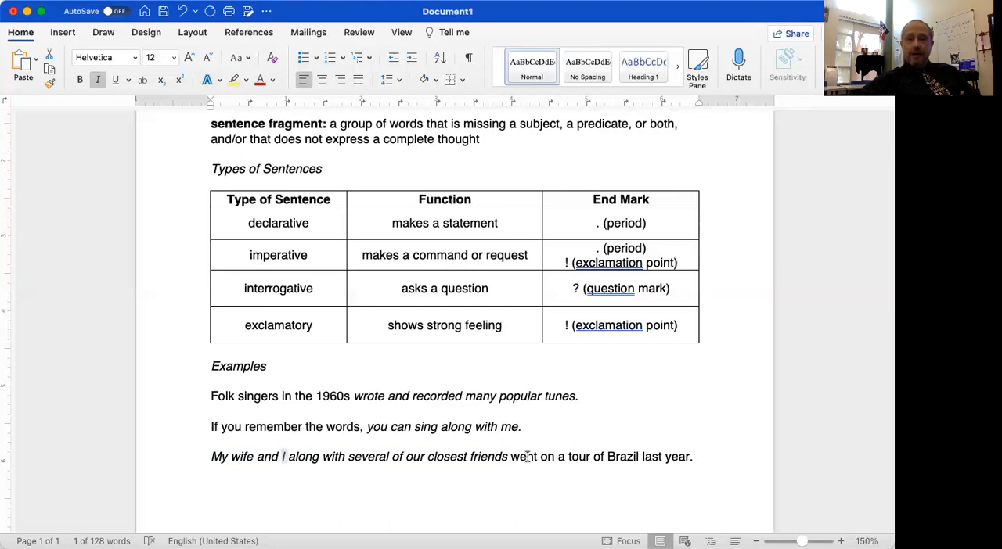
double_click(523, 457)
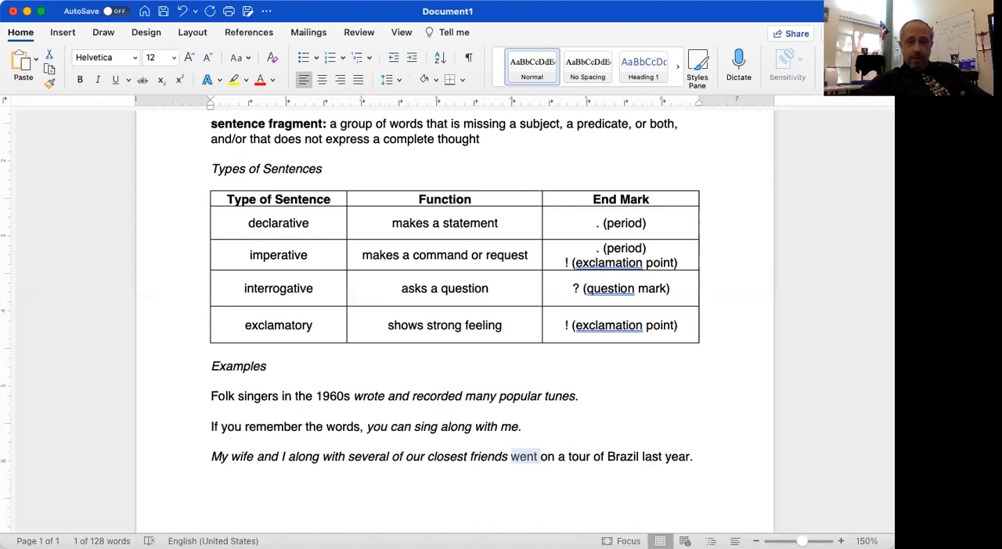
mouse_move(504, 511)
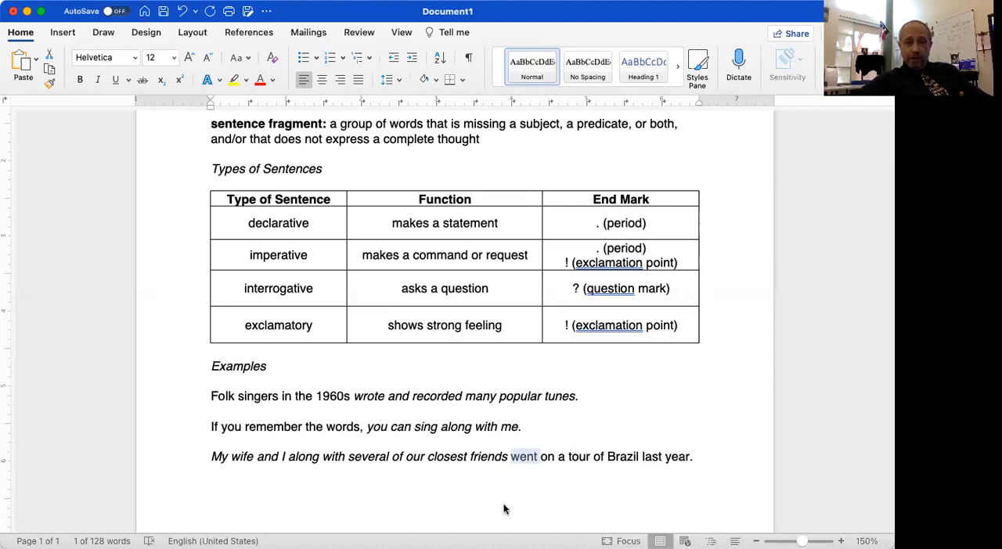